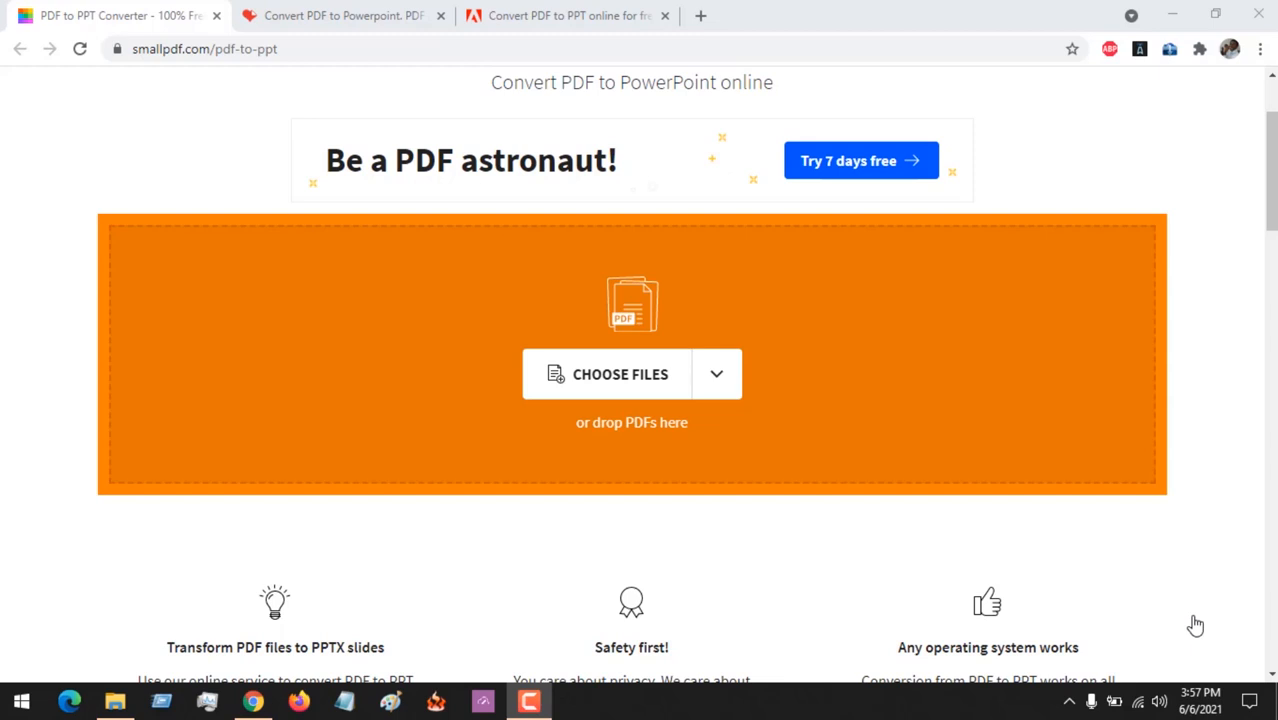
mouse_move(1024, 628)
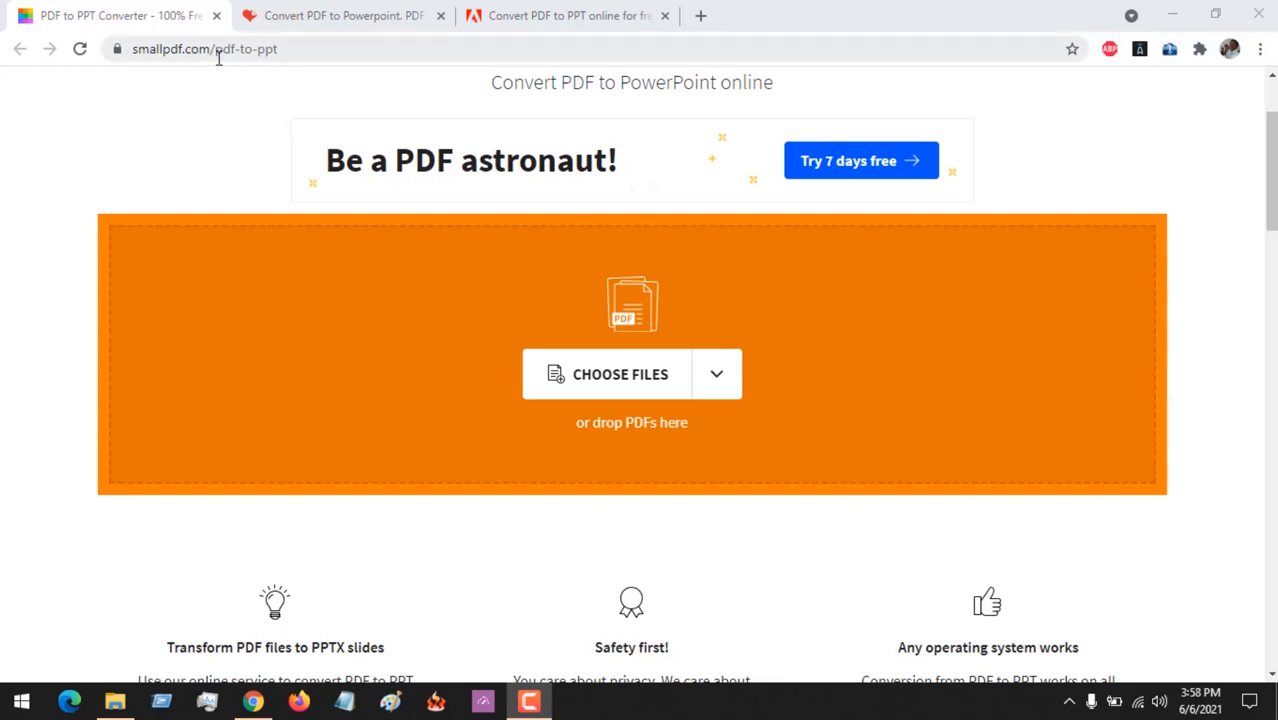
- Check the Smallpdf, iLovePDF and Adobe Acrobat converter tabs, ending back on Smallpdf
left_click(204, 48)
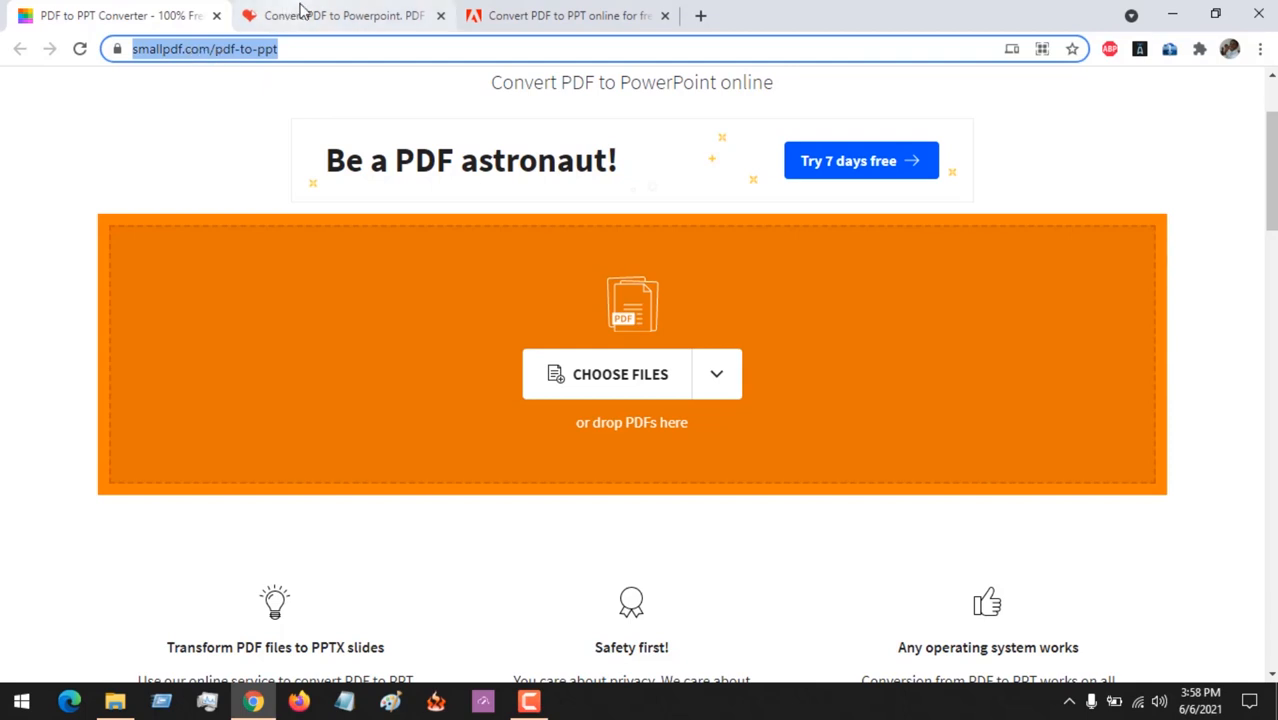
left_click(340, 16)
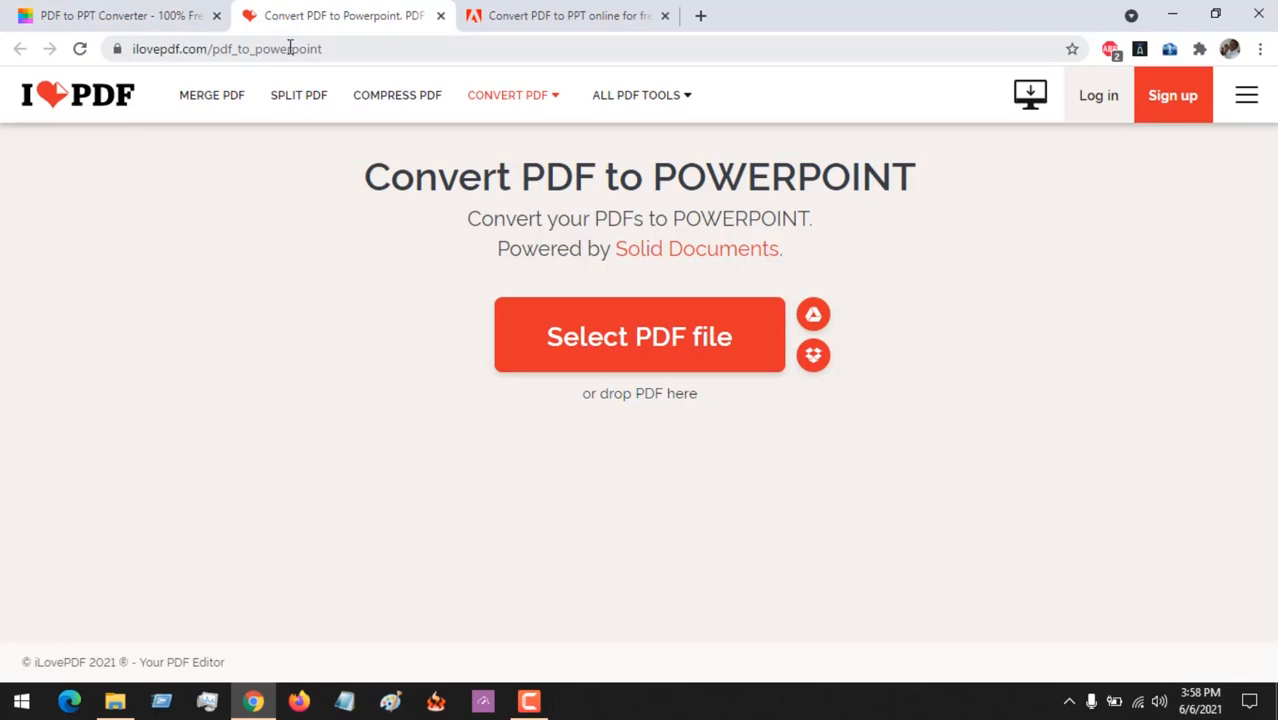
left_click(568, 16)
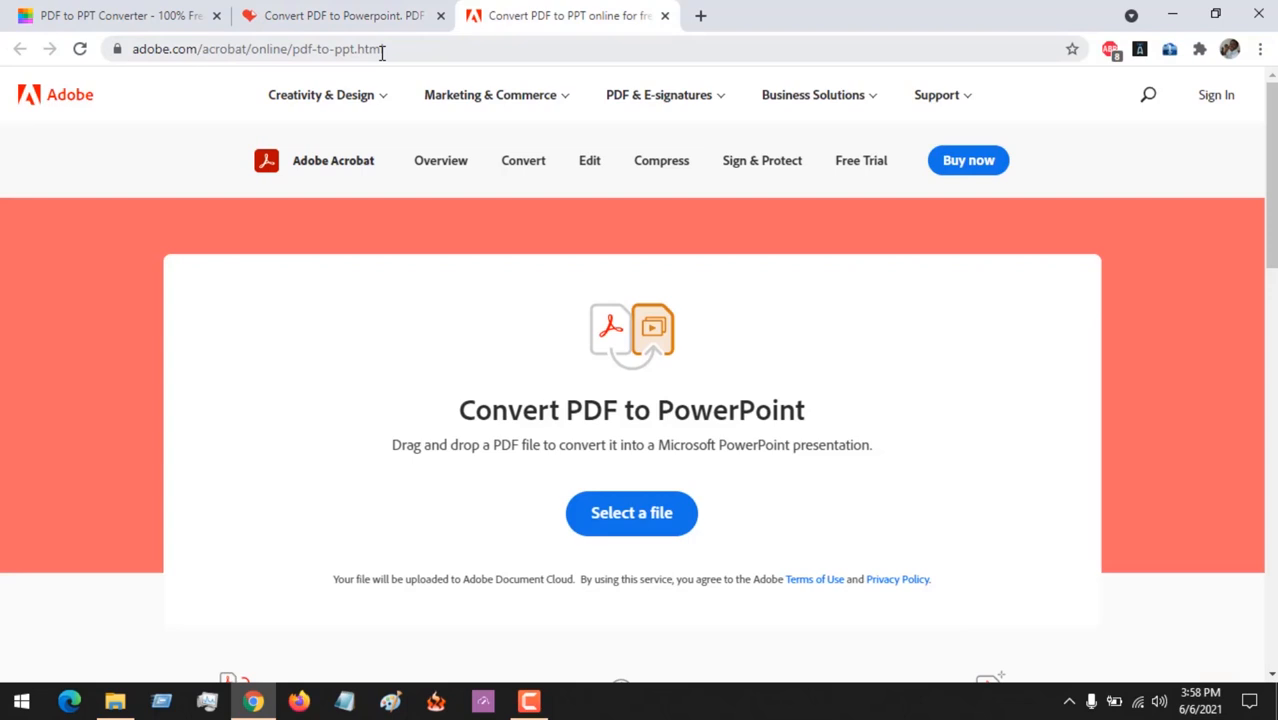
left_click(110, 16)
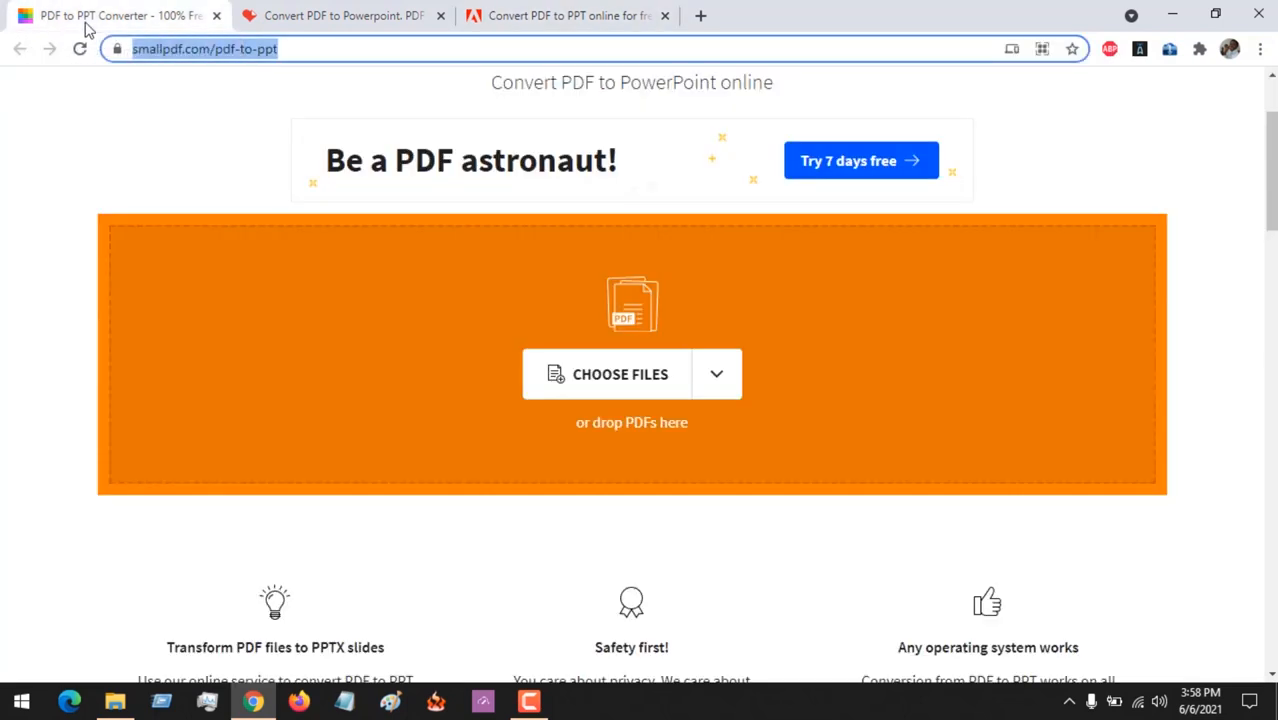
mouse_move(584, 390)
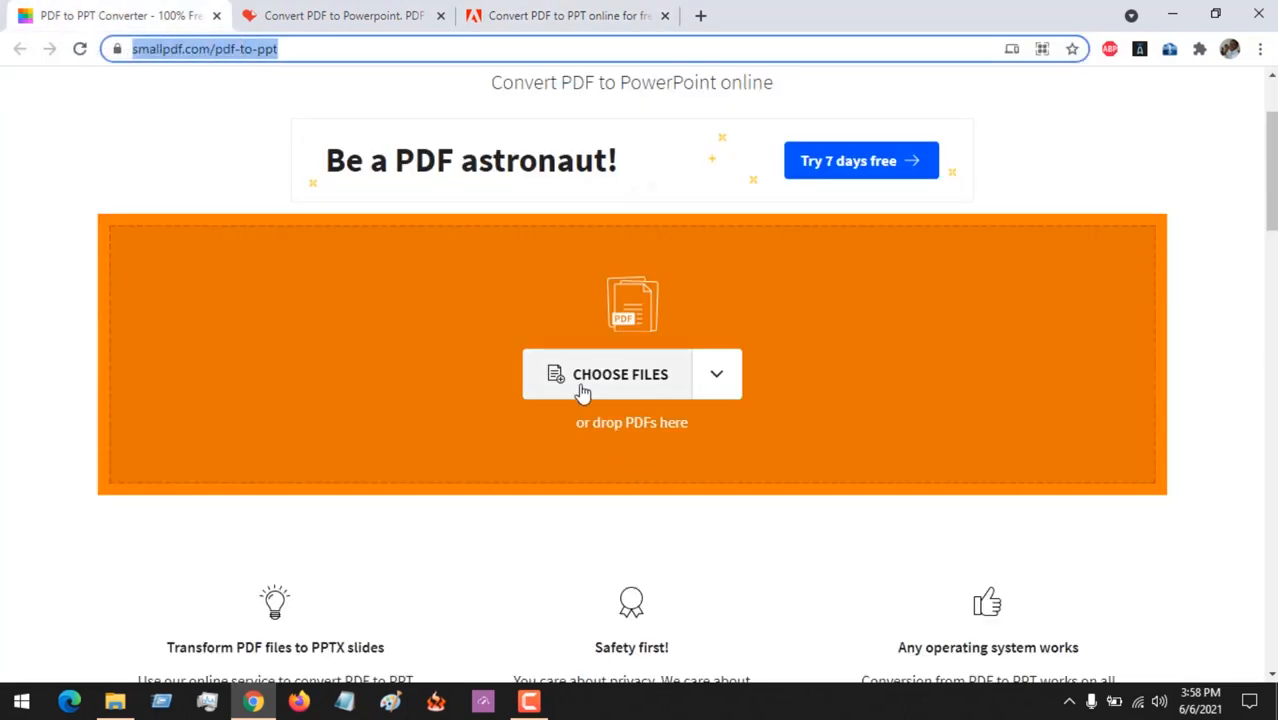
- Attempt a PDF upload in Smallpdf's drop zone and restart after it fails
left_click(620, 374)
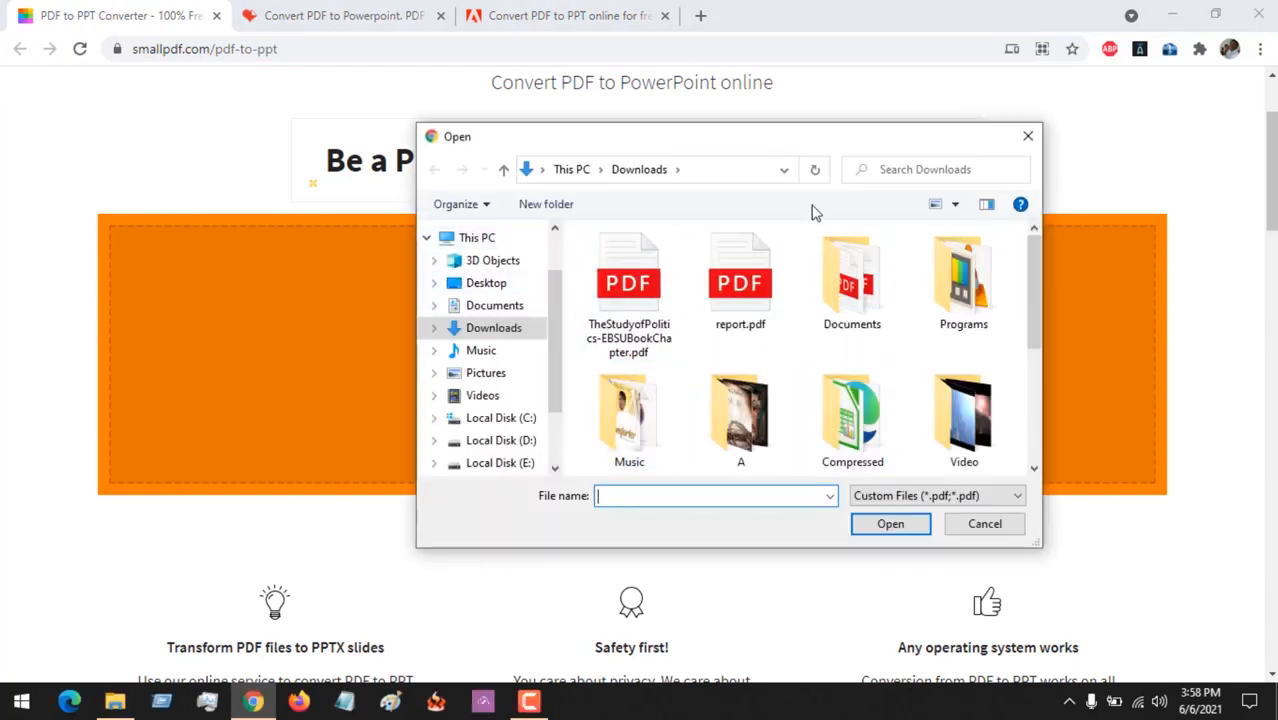
left_click(984, 524)
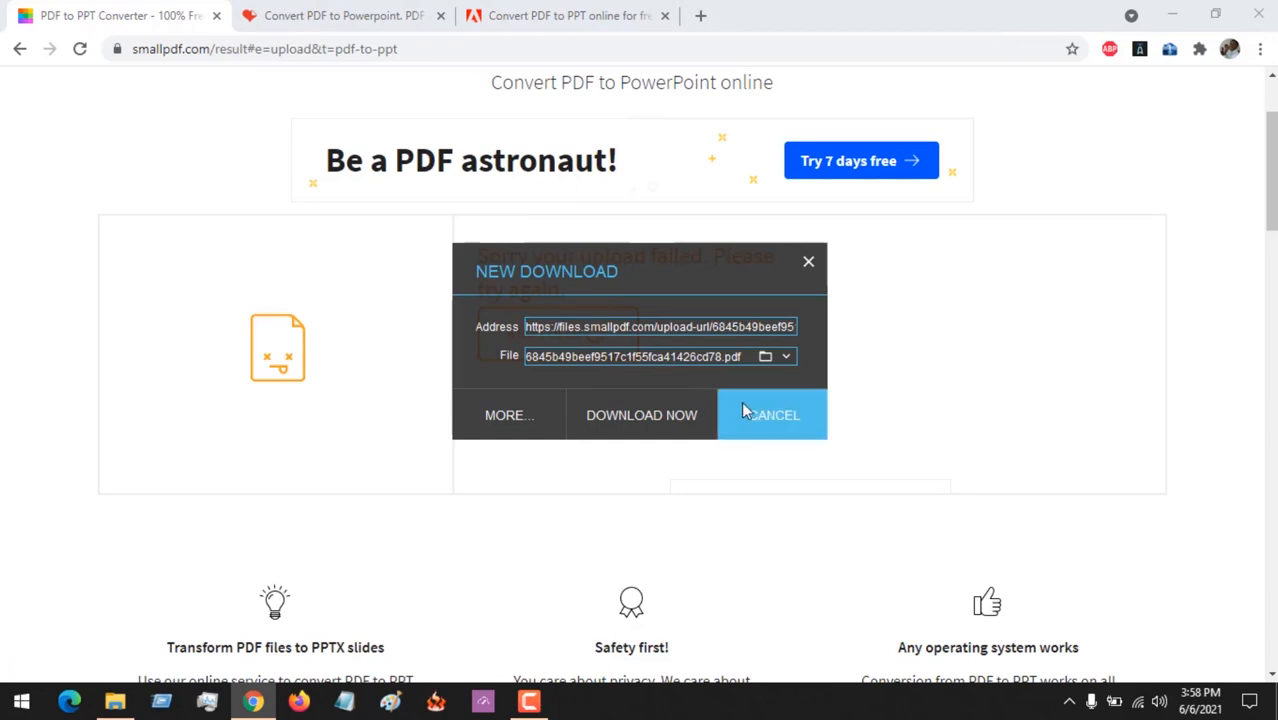
left_click(772, 414)
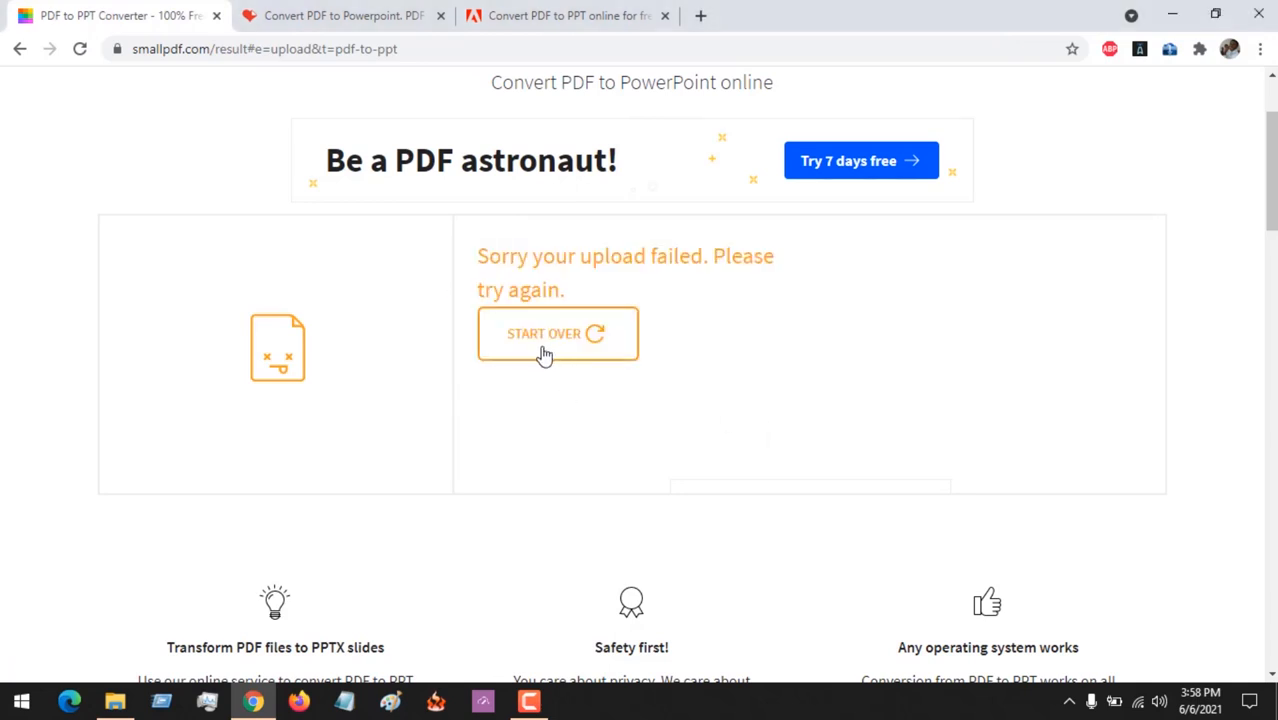
left_click(556, 332)
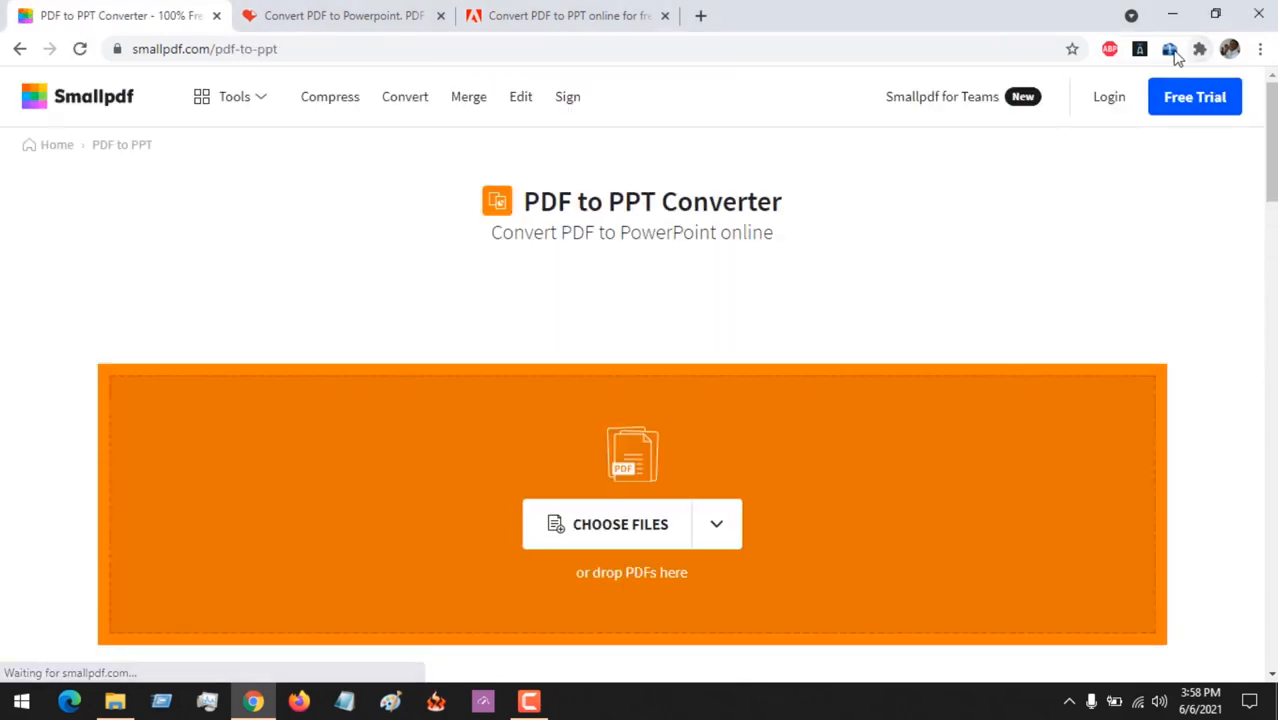
- Upload the PDF to Smallpdf again so it reaches the converting stage, then go to iLovePDF
left_click(1168, 48)
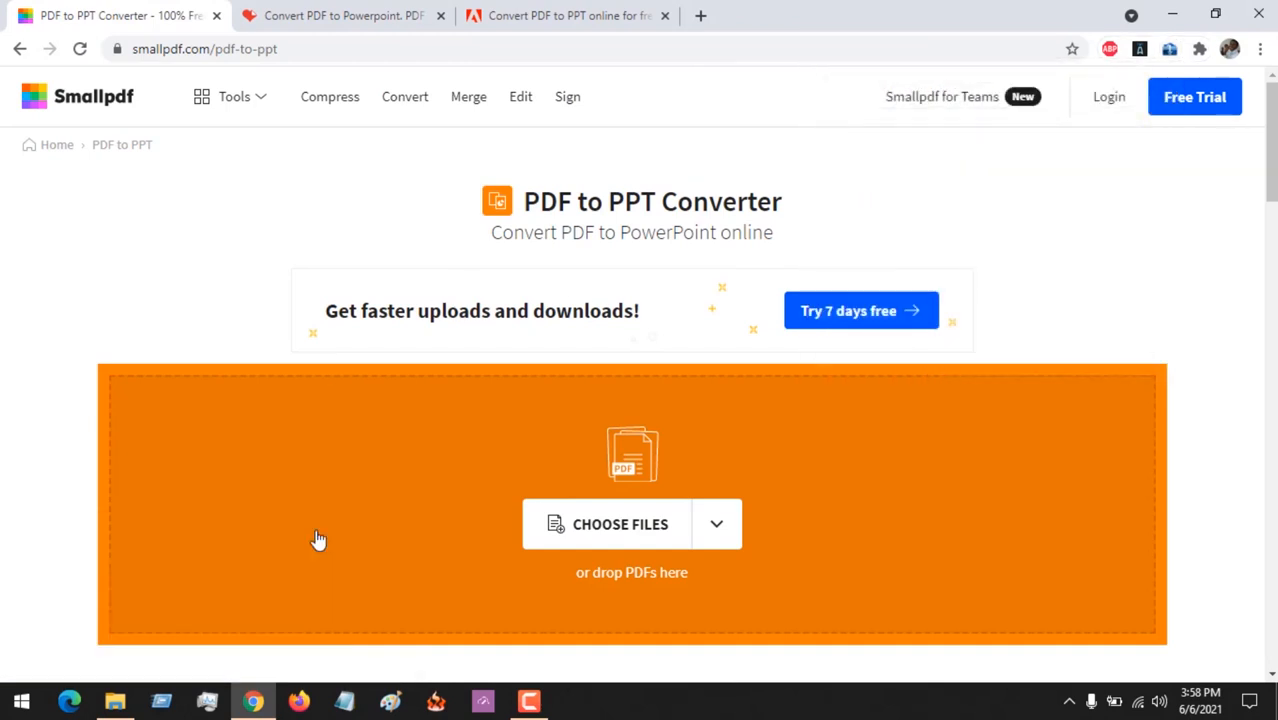
left_click(620, 524)
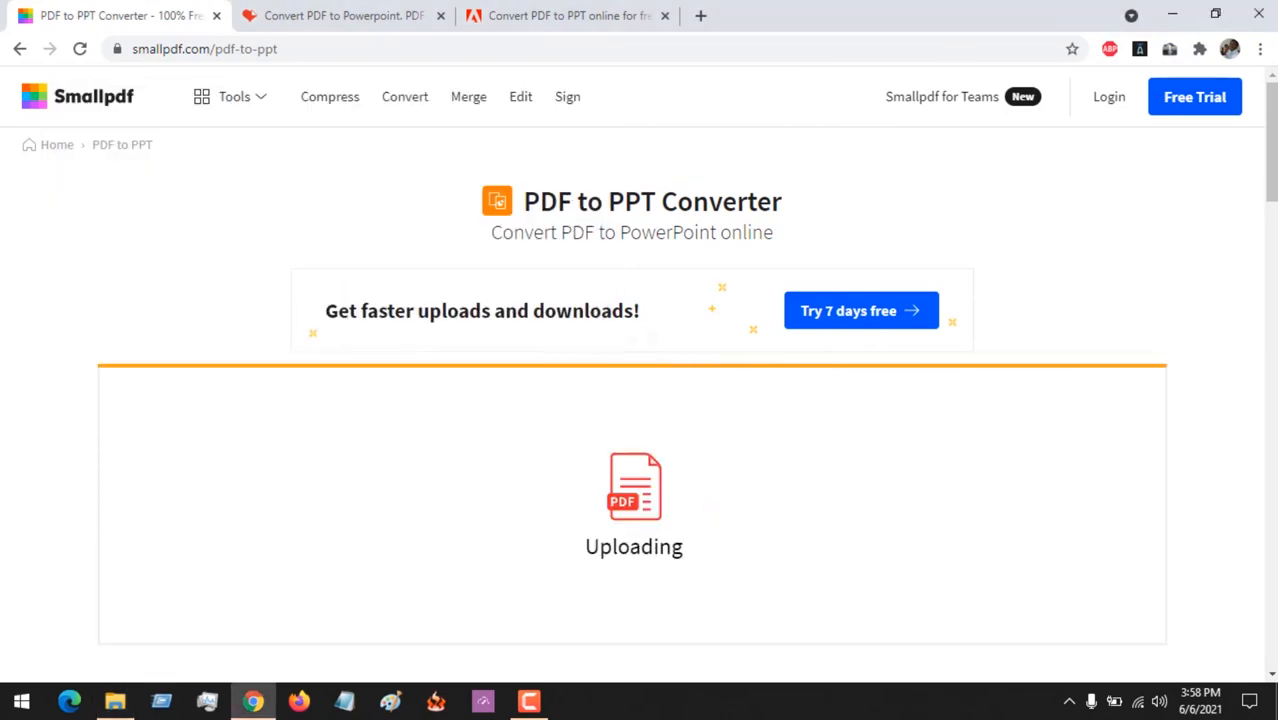
scroll("down", 3)
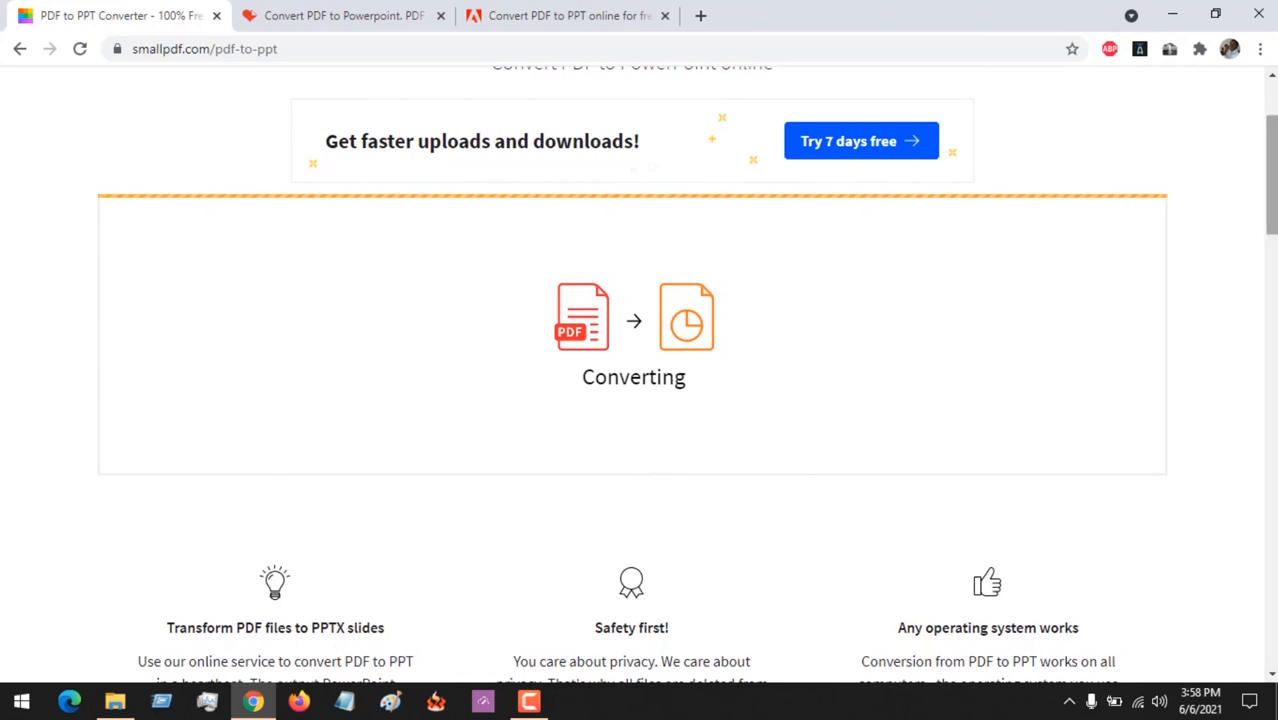
mouse_move(728, 358)
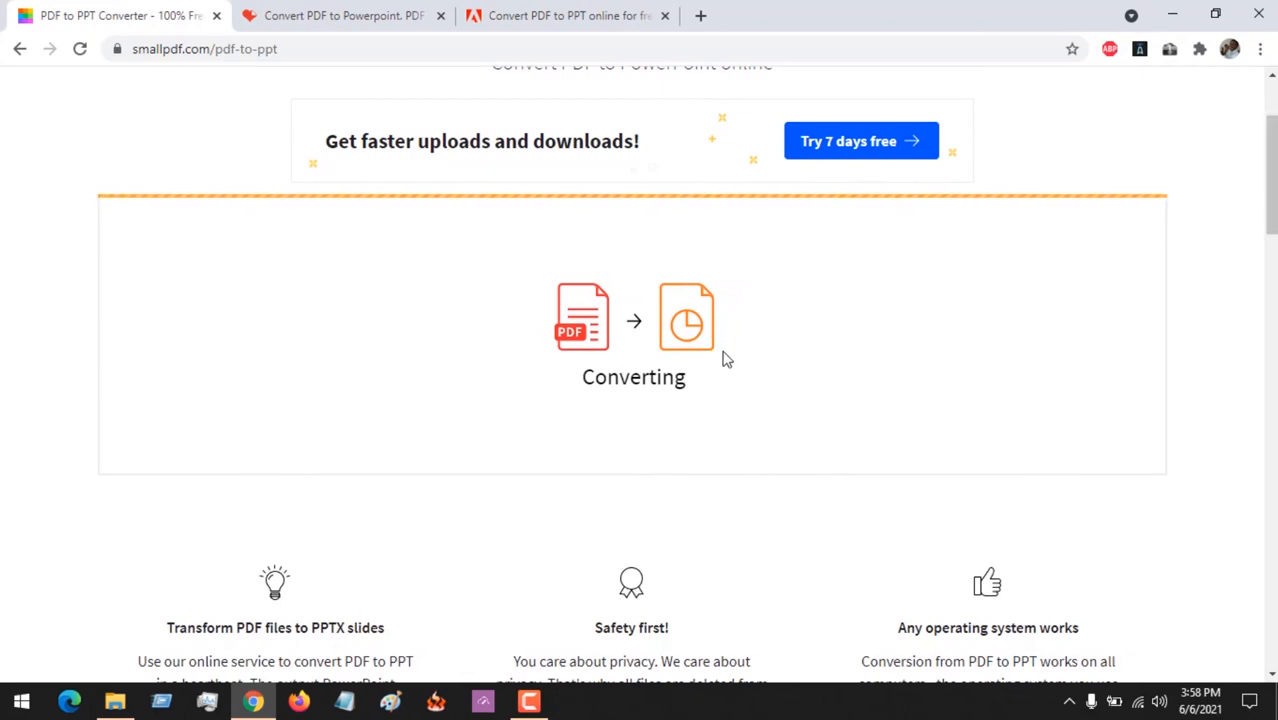
mouse_move(828, 388)
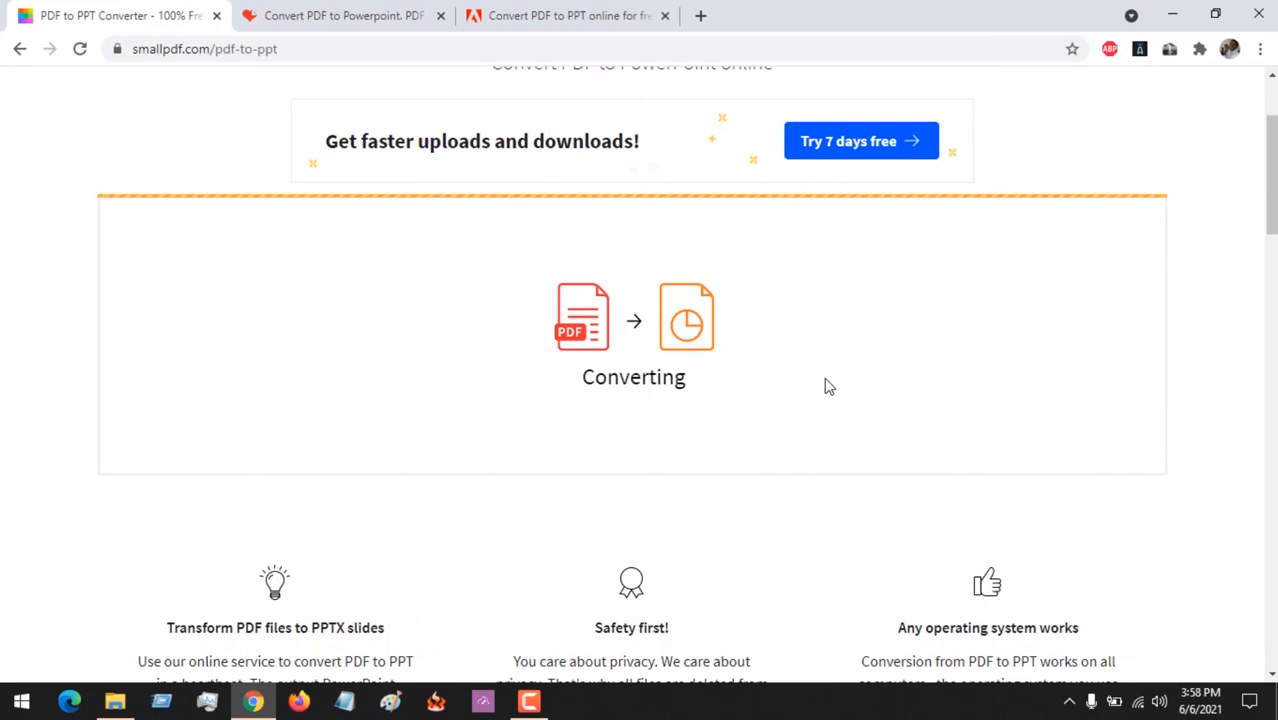
left_click(344, 16)
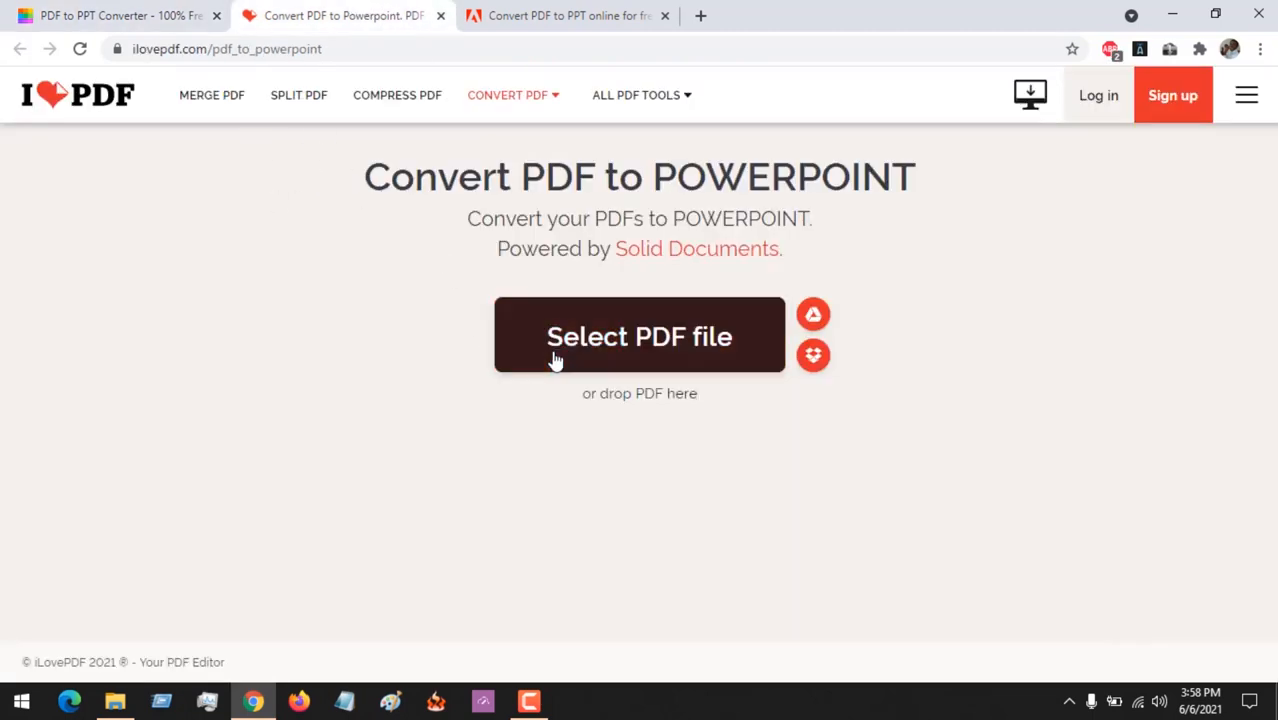
- Add Mobile Technology.pdf to iLovePDF, start Convert to PPTX, then go to Adobe Acrobat
left_click(640, 336)
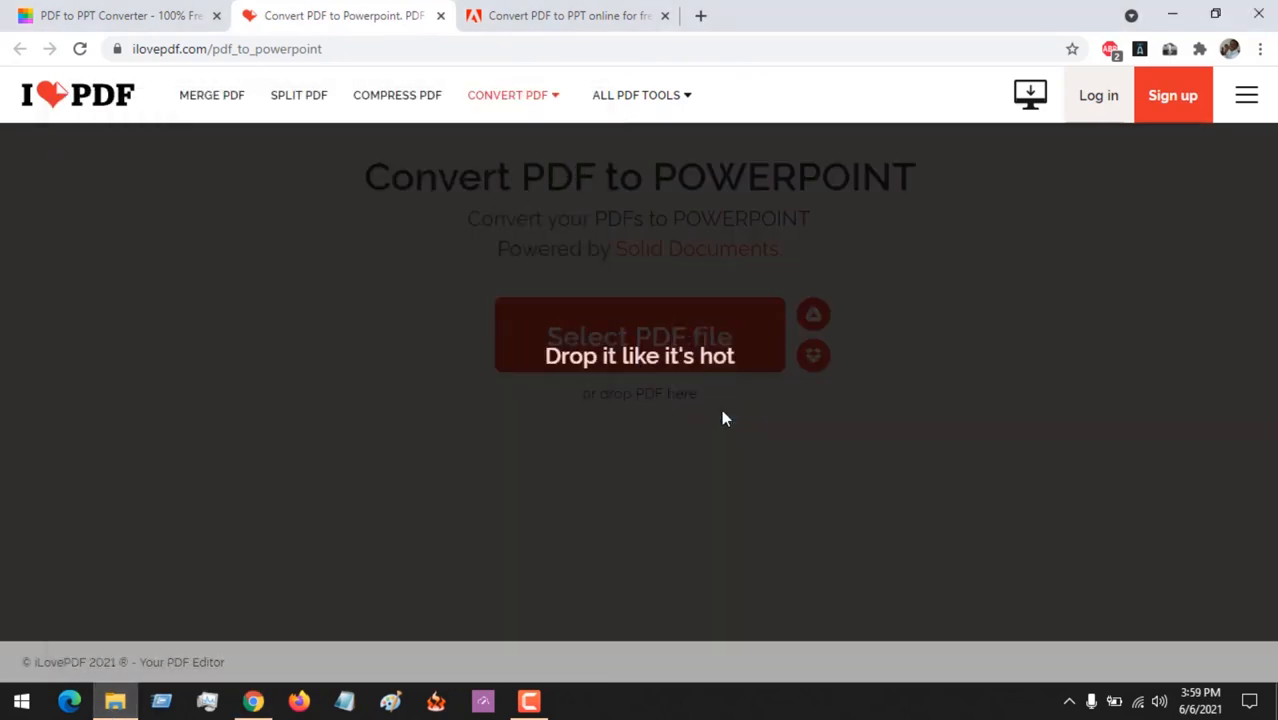
left_click(640, 336)
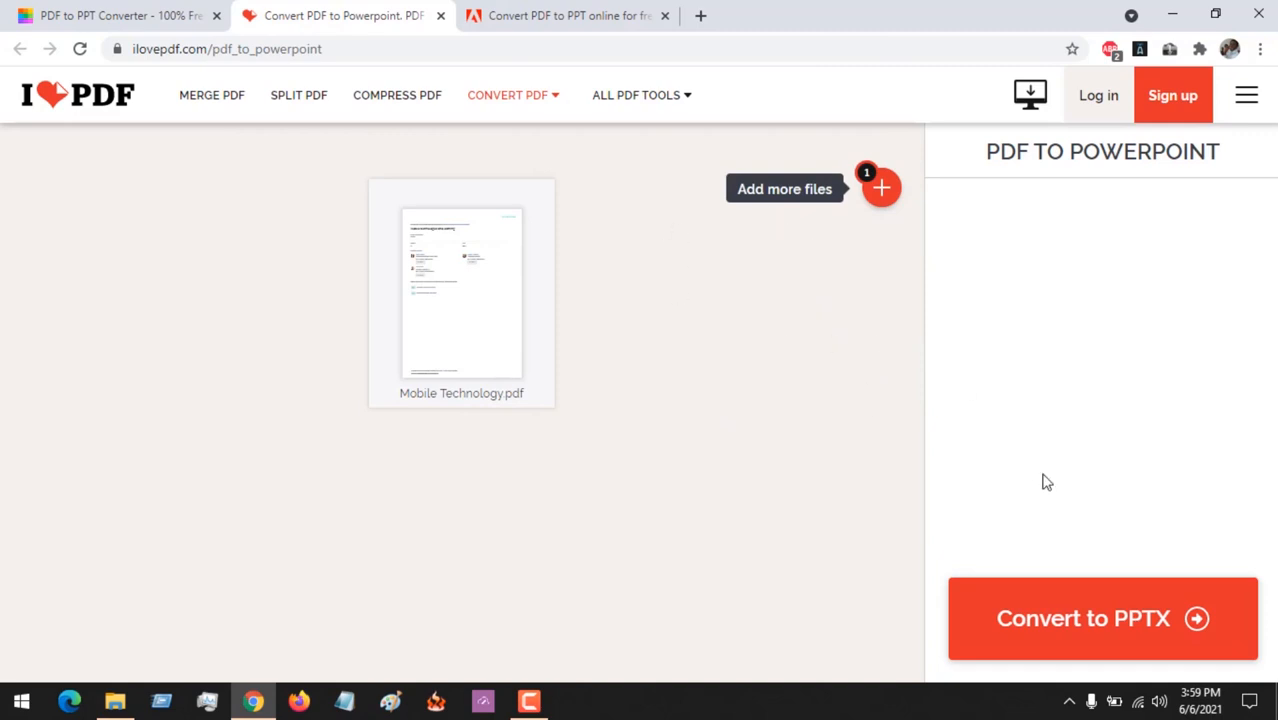
left_click(1102, 618)
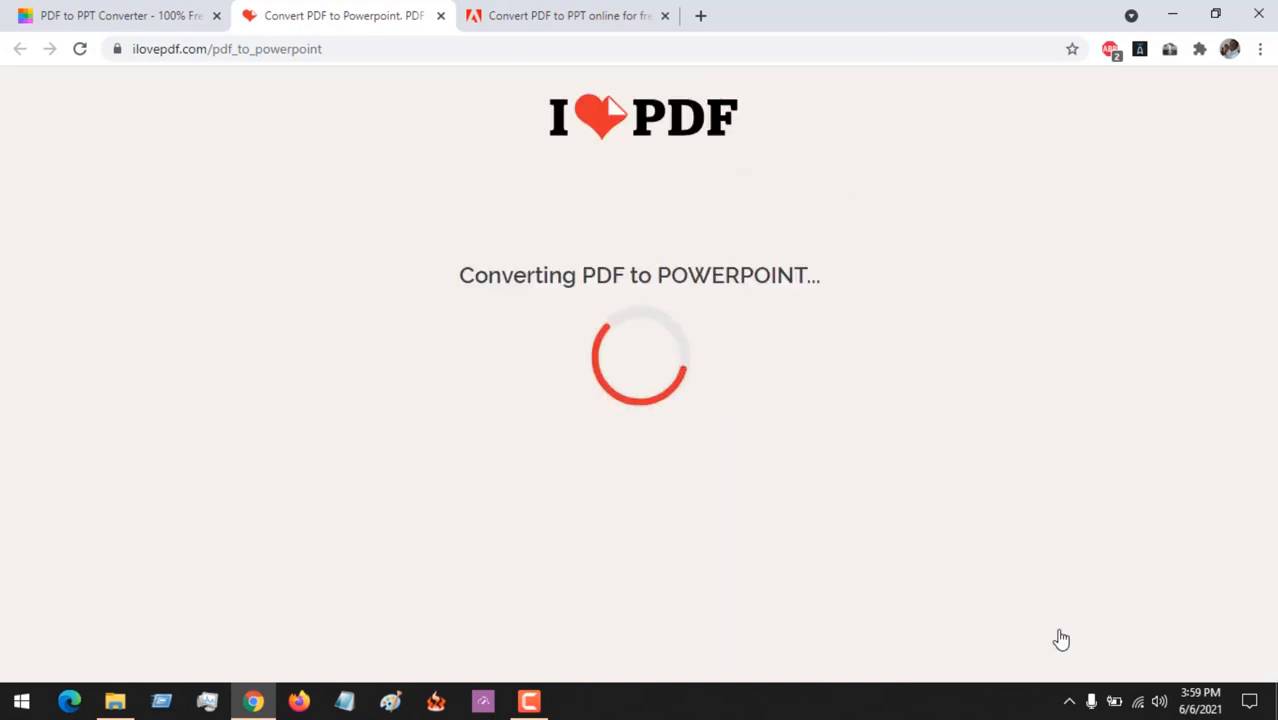
mouse_move(728, 530)
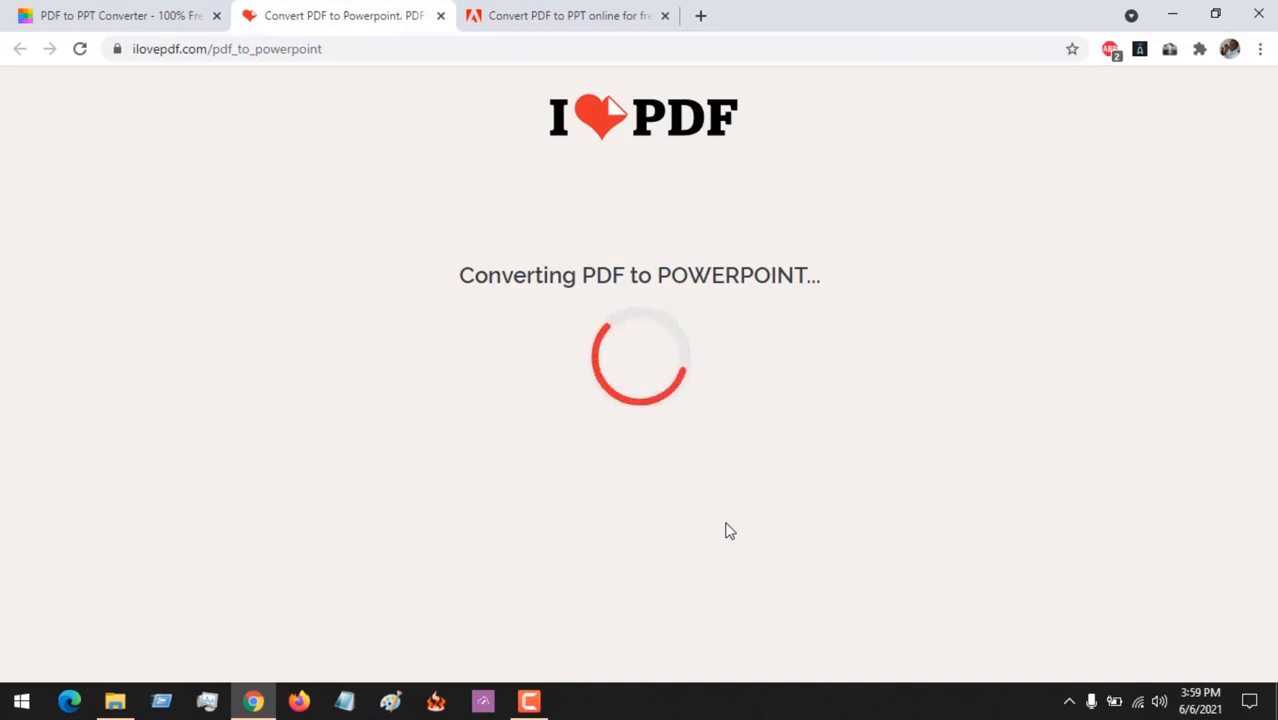
left_click(568, 16)
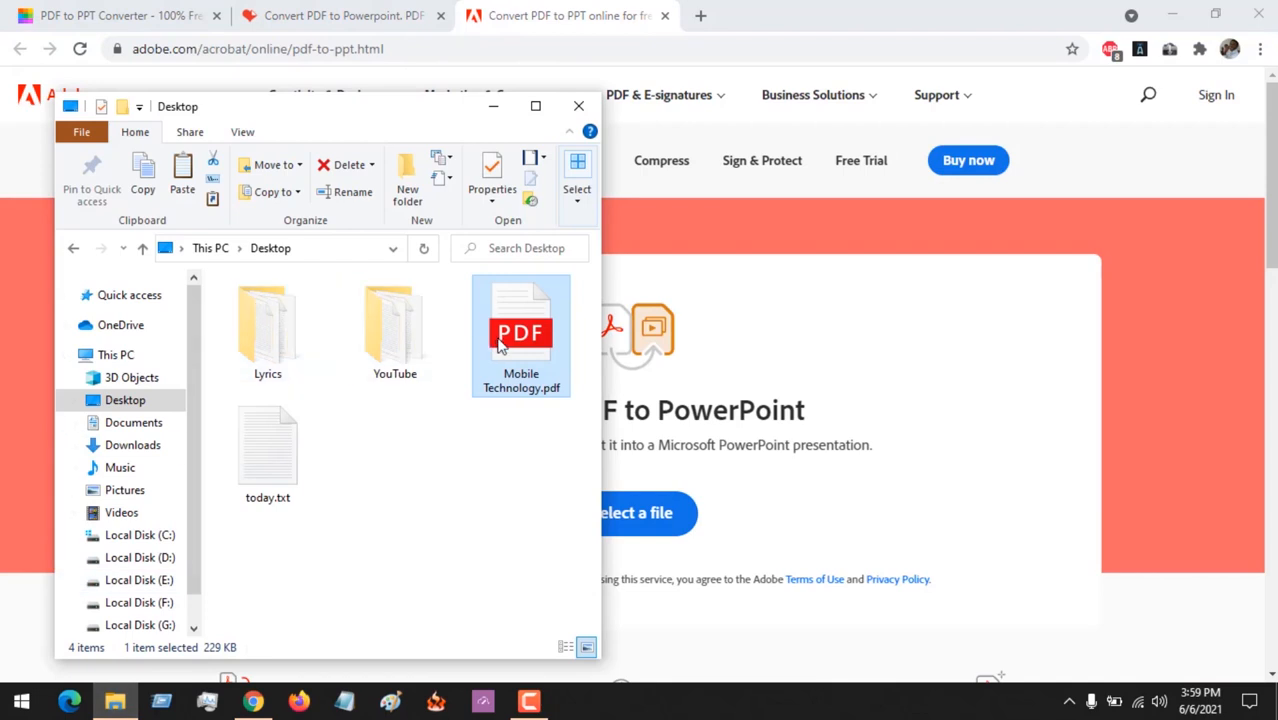
- Give the PDF to the Adobe Acrobat online converter for PowerPoint conversion
left_click(578, 106)
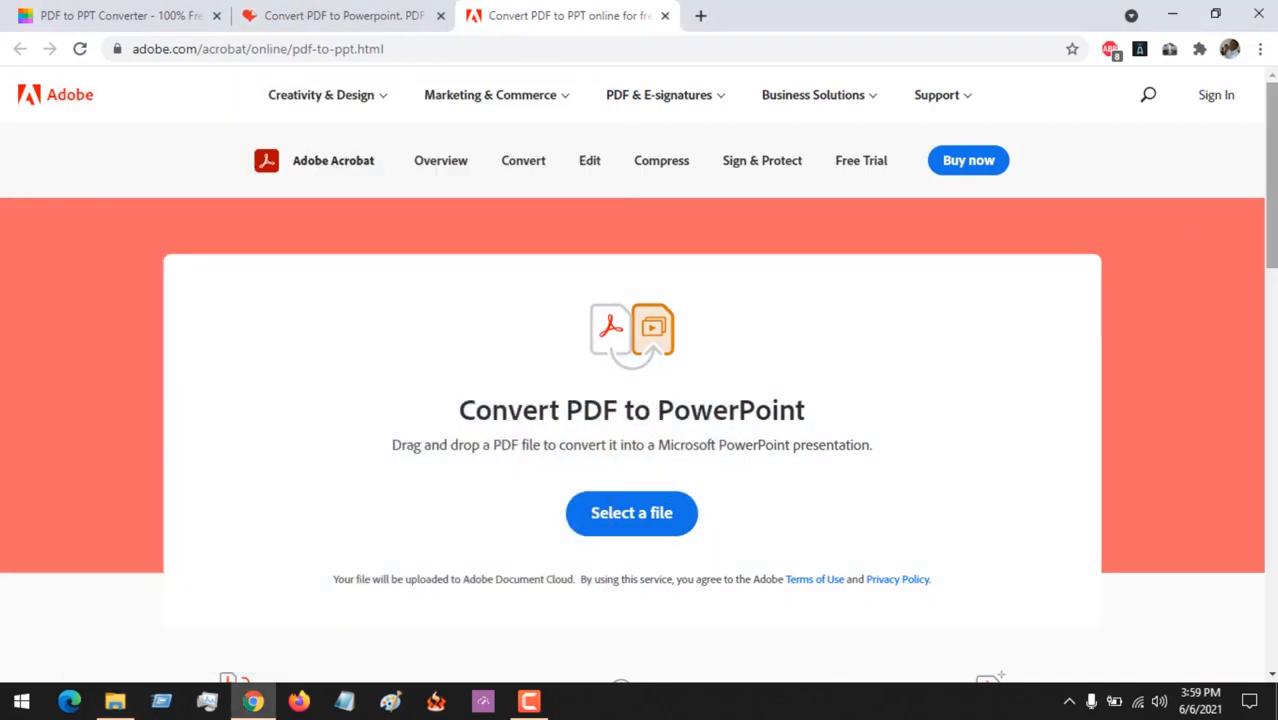
left_click(632, 512)
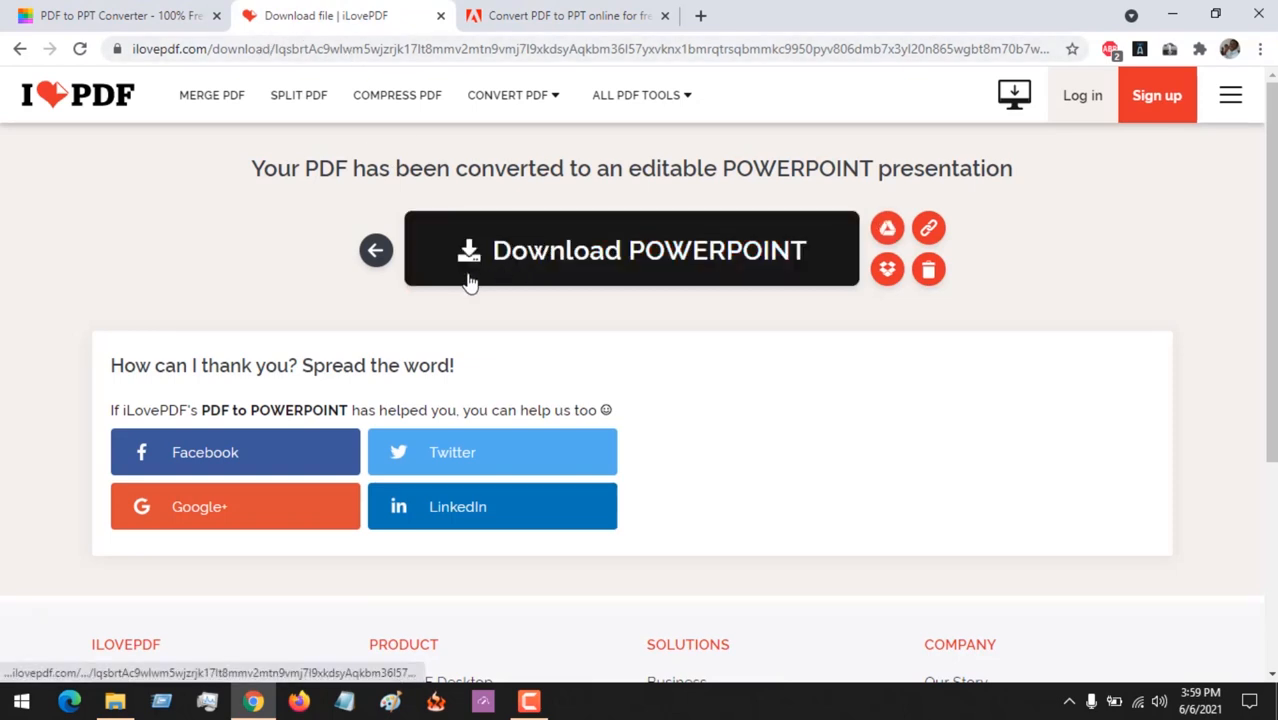
- Download the converted Mobile Technology.pptx from iLovePDF, then go to Adobe Acrobat
left_click(632, 250)
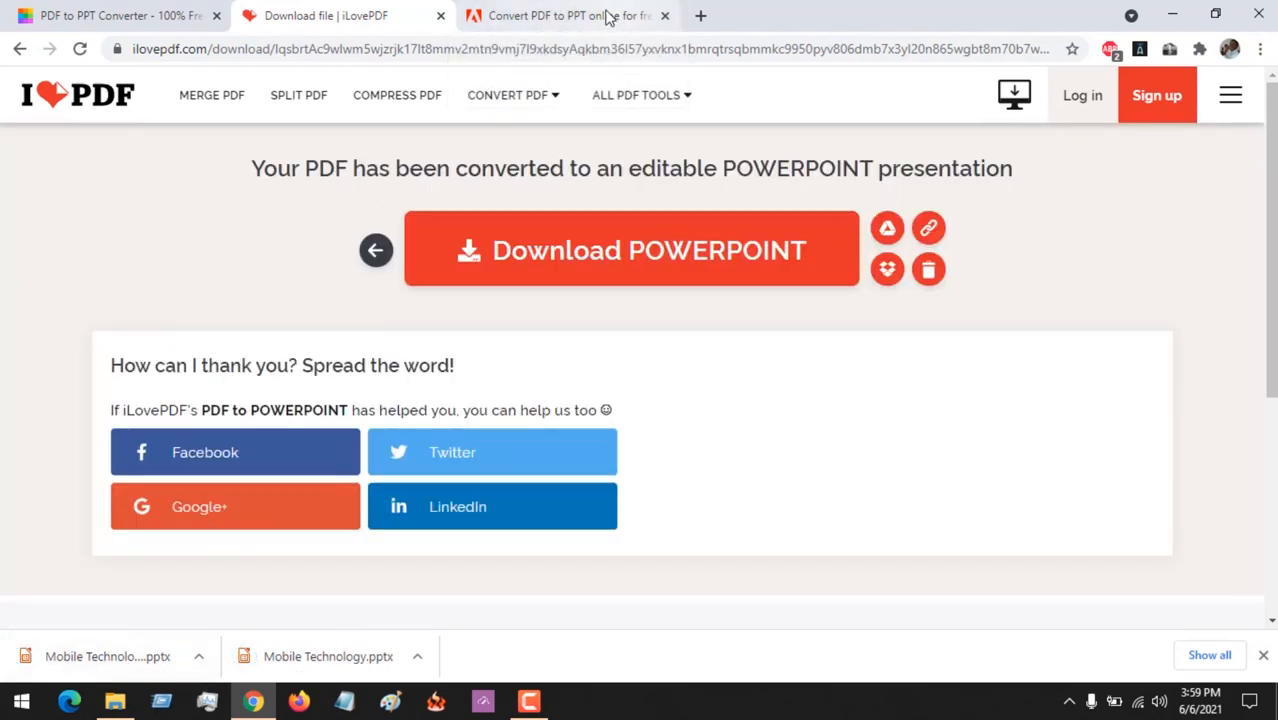
left_click(568, 16)
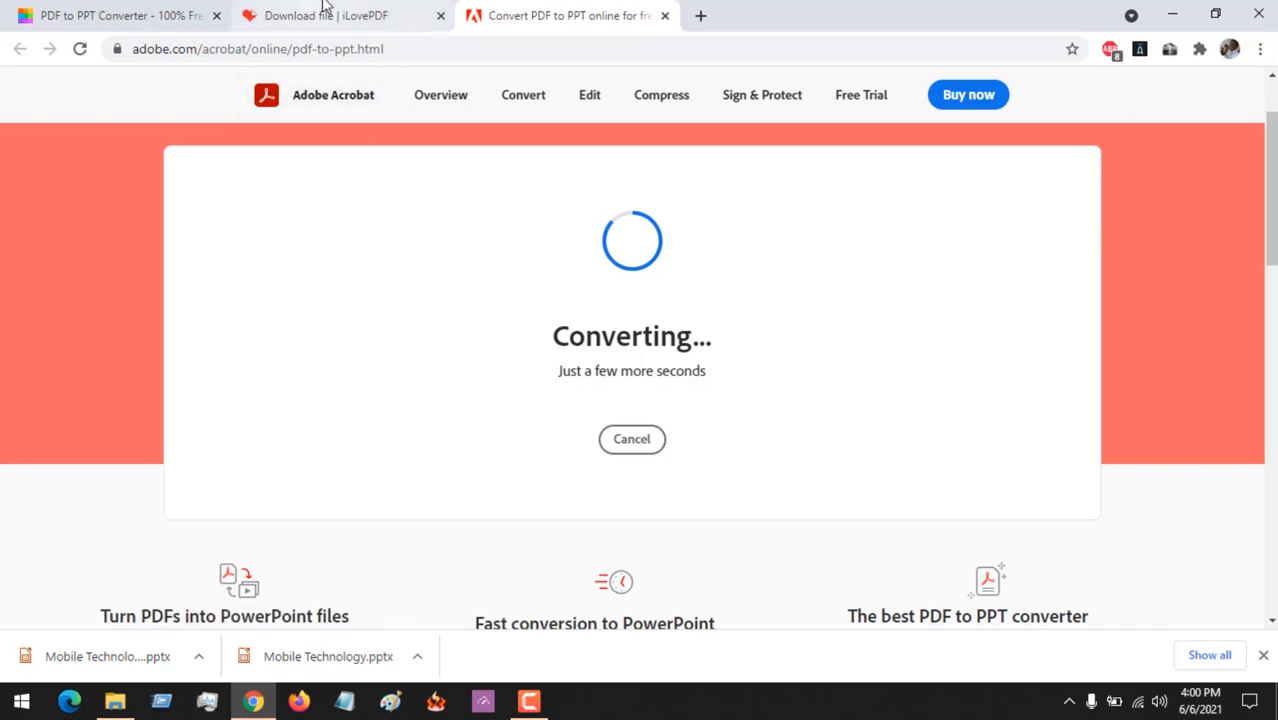
mouse_move(344, 16)
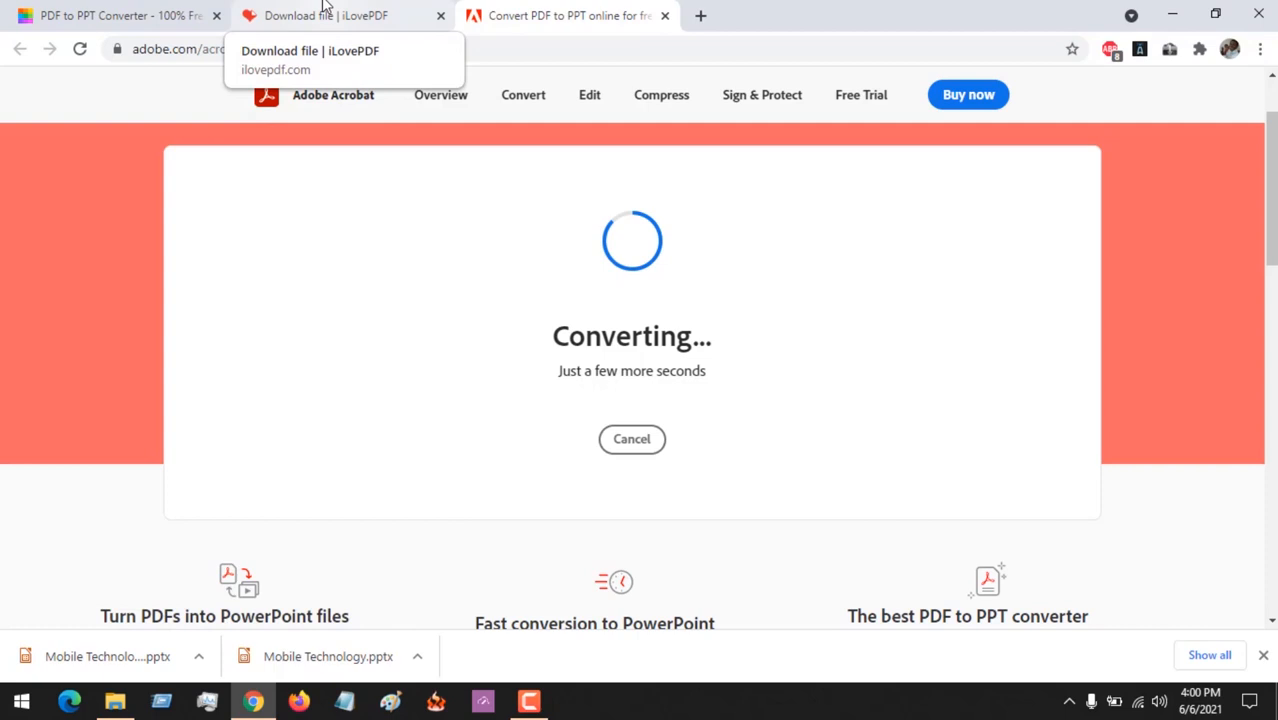